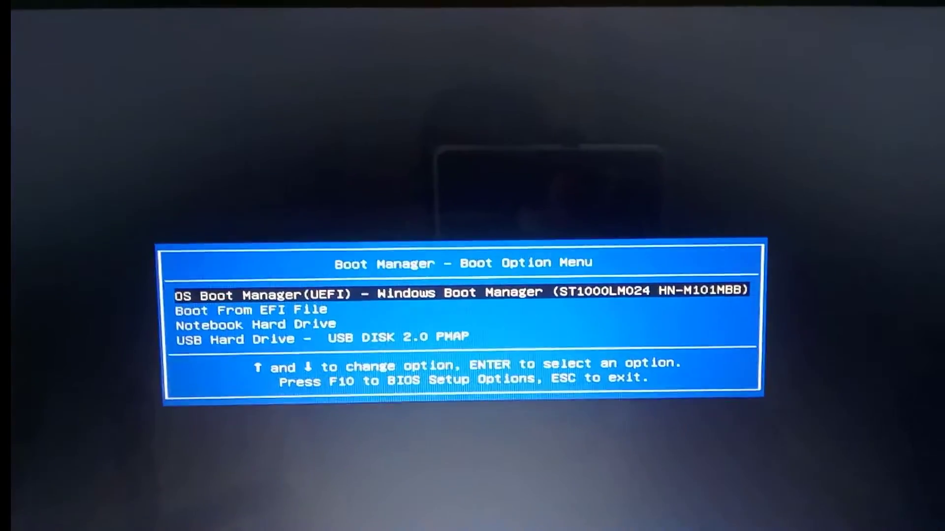
# Enter BIOS Setup from the Boot Option Menu to reach the Security tab.
pyautogui.press('Down')
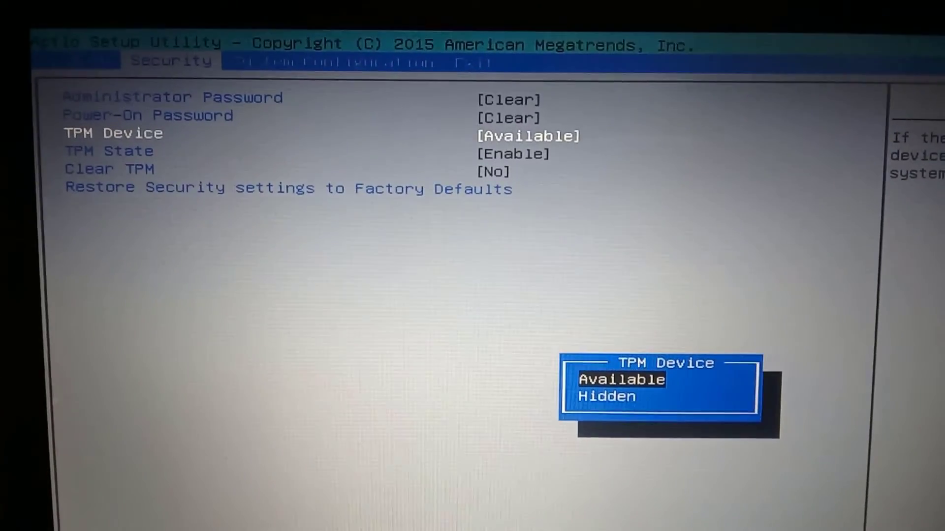
# Change the TPM Device setting from Available to Hidden.
pyautogui.press('Down')
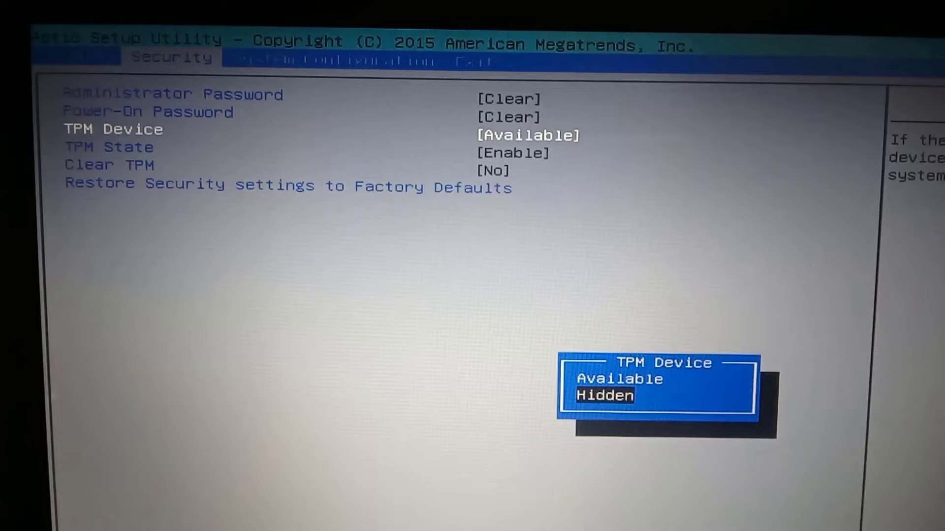
pyautogui.click(604, 395)
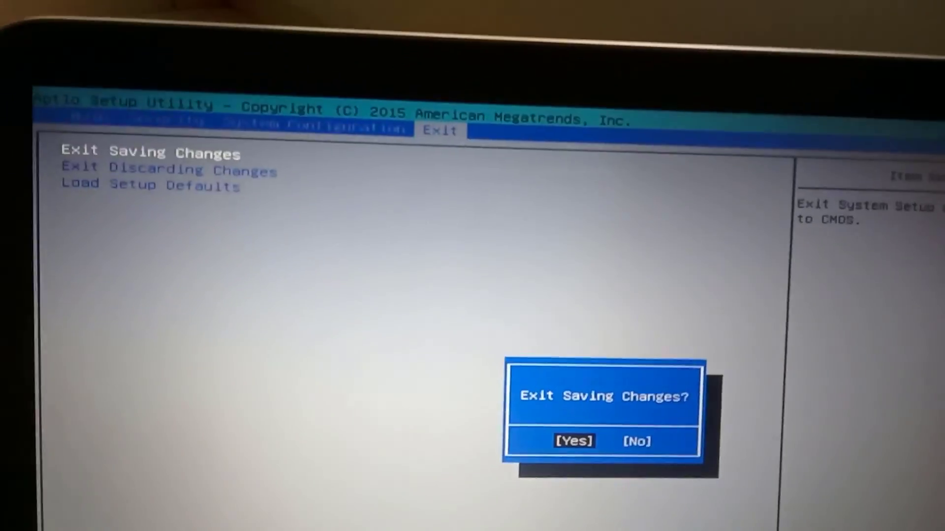
# Confirm Exit Saving Changes with Yes, restarting to the Boot Manager.
pyautogui.click(572, 441)
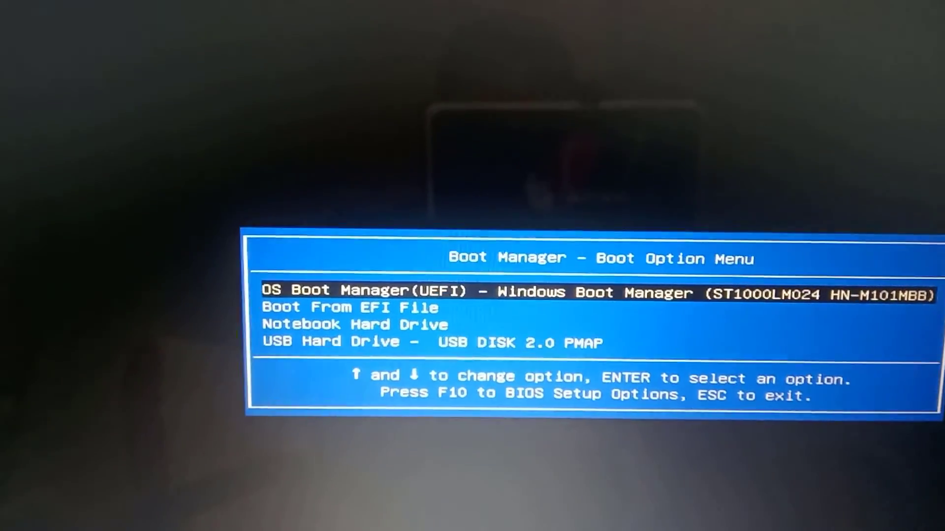
# Boot from USB Hard Drive - USB DISK 2.0 PMAP and accept the Windows Setup language settings.
pyautogui.press('down')
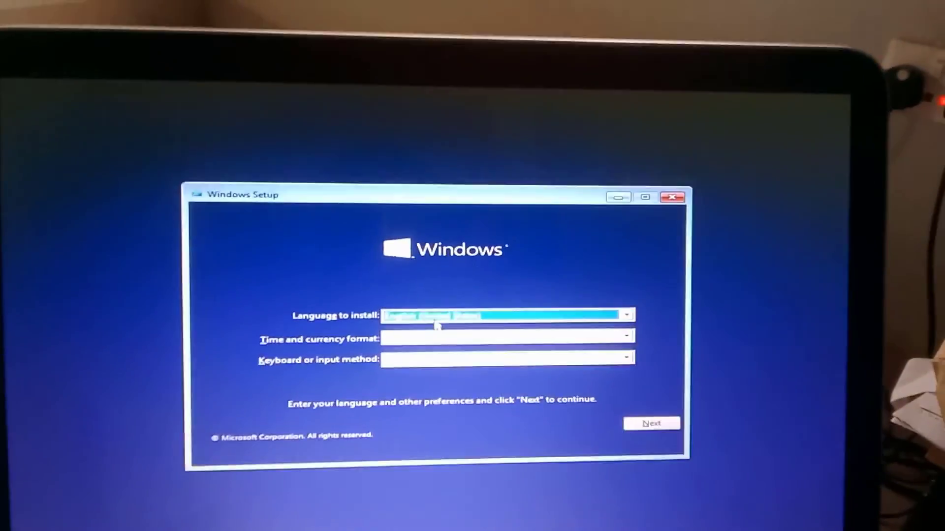
pyautogui.click(650, 424)
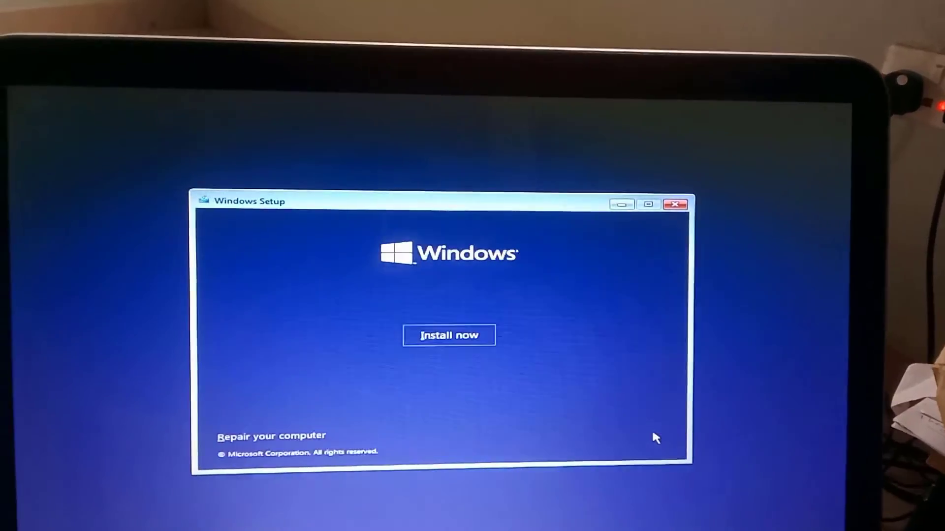